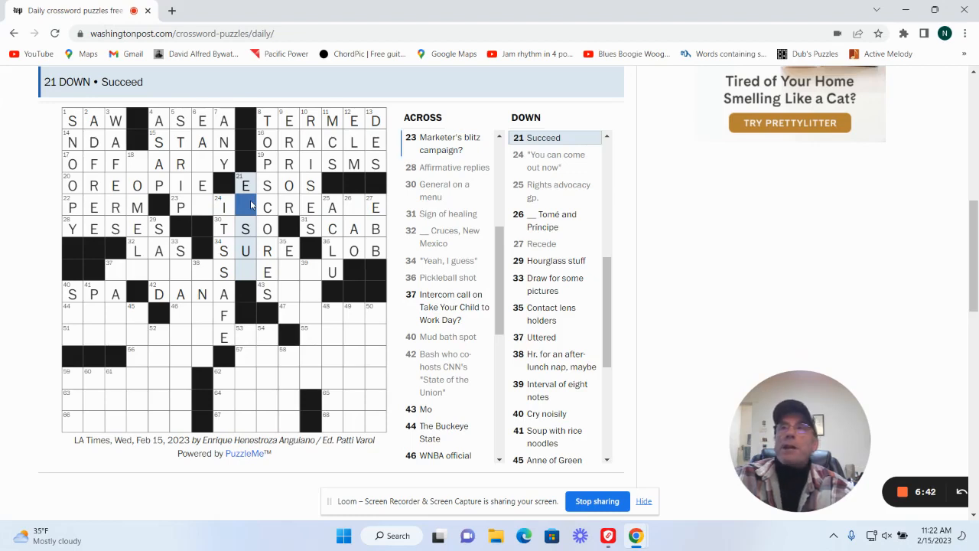
# - Select the 21 Down entry in the grid to answer the clue 'Succeed'
pyautogui.click(180, 209)
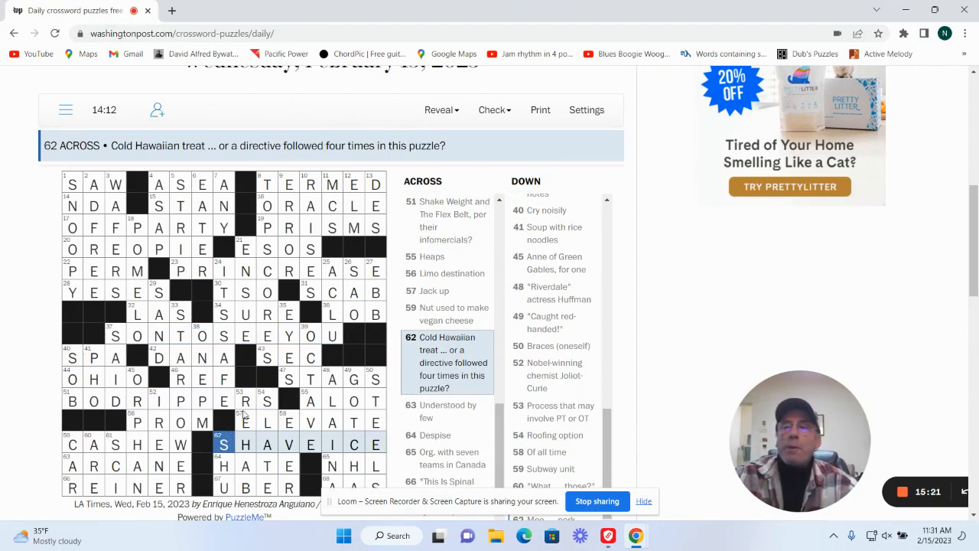
pyautogui.click(72, 121)
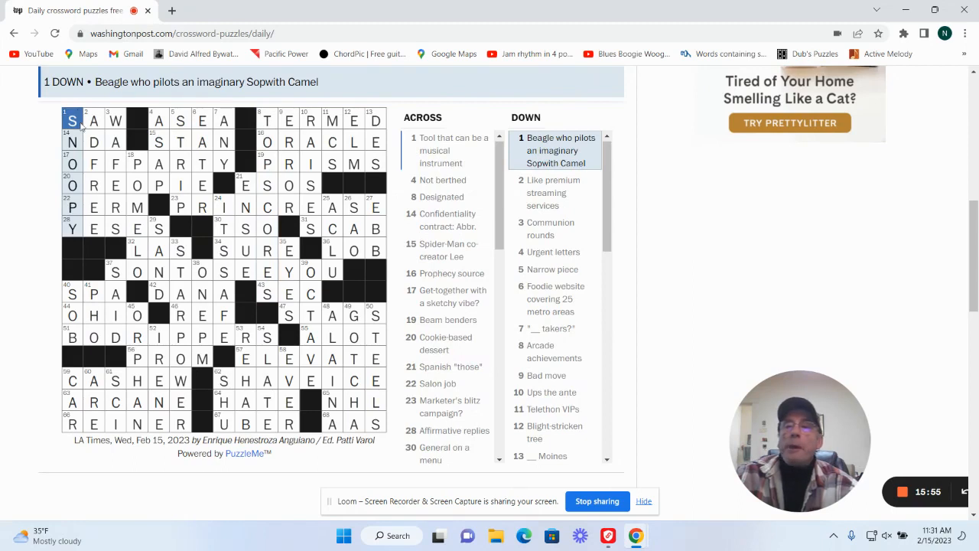